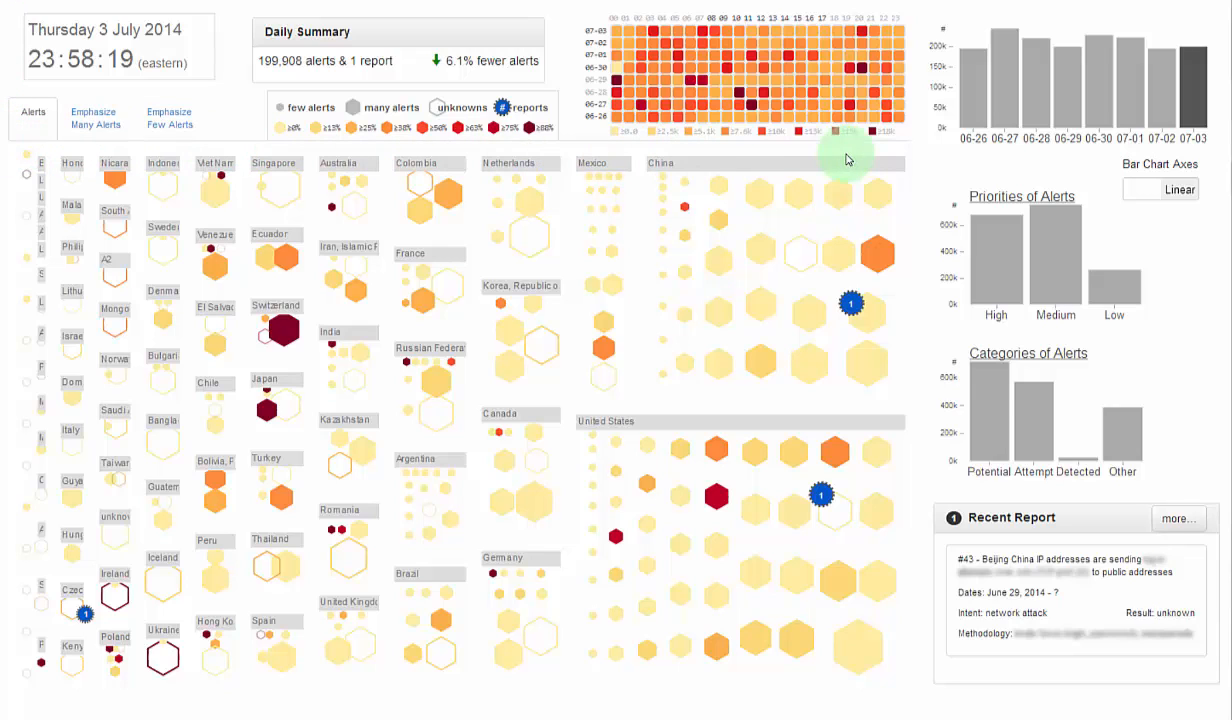
mouse_move(865, 160)
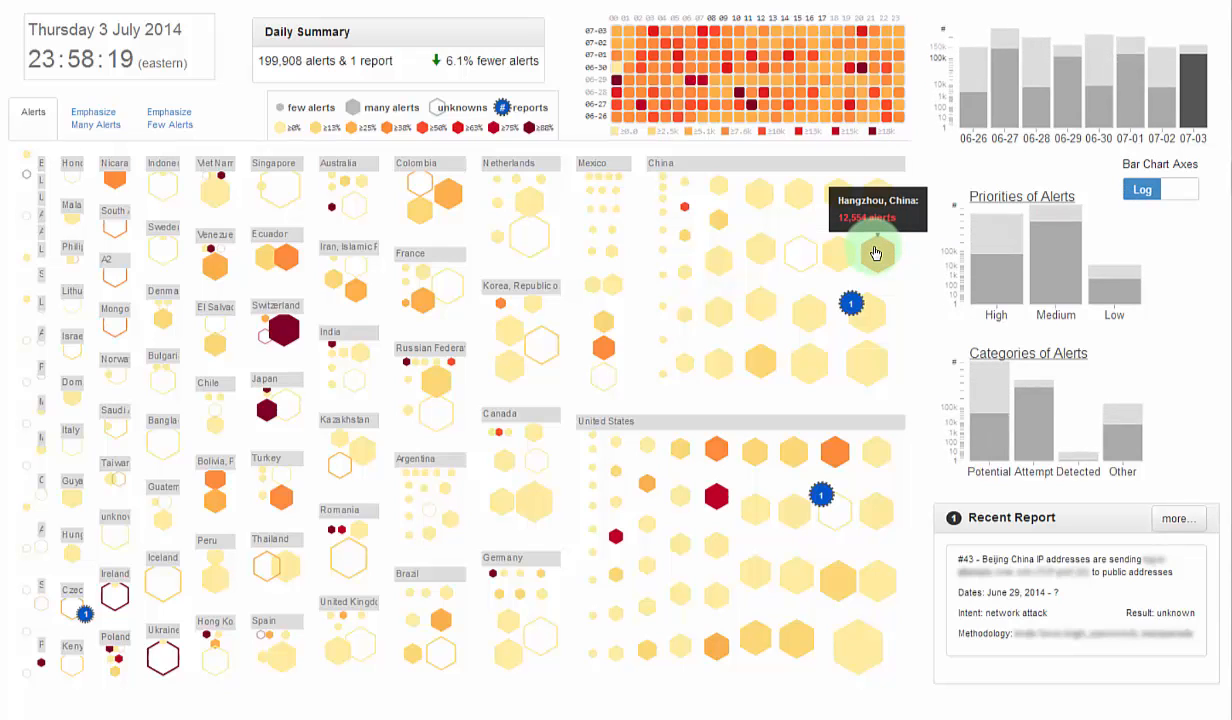
mouse_move(845, 252)
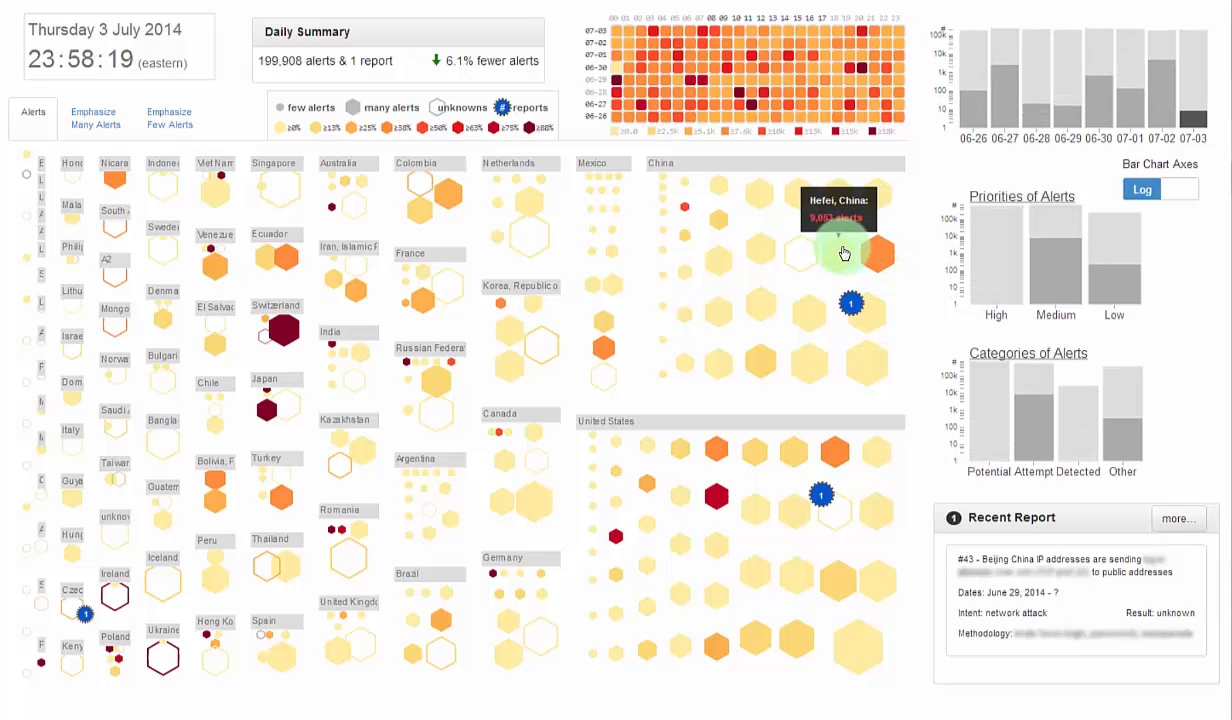
mouse_move(815, 252)
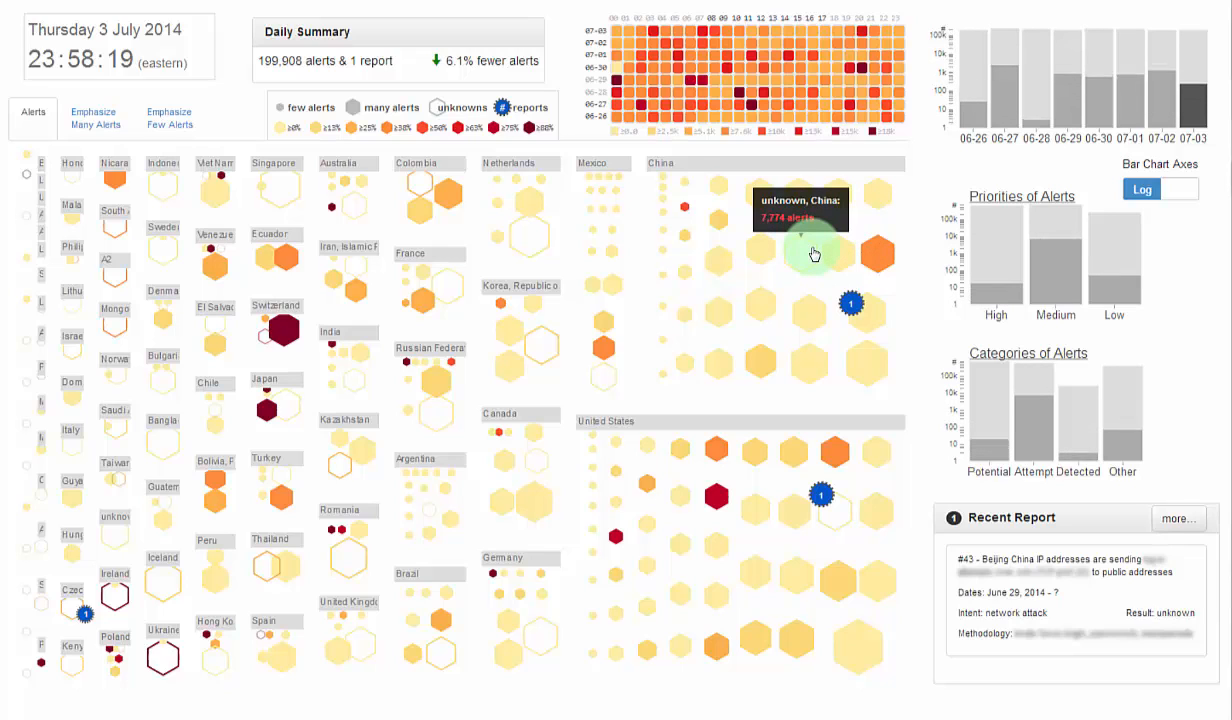
mouse_move(815, 310)
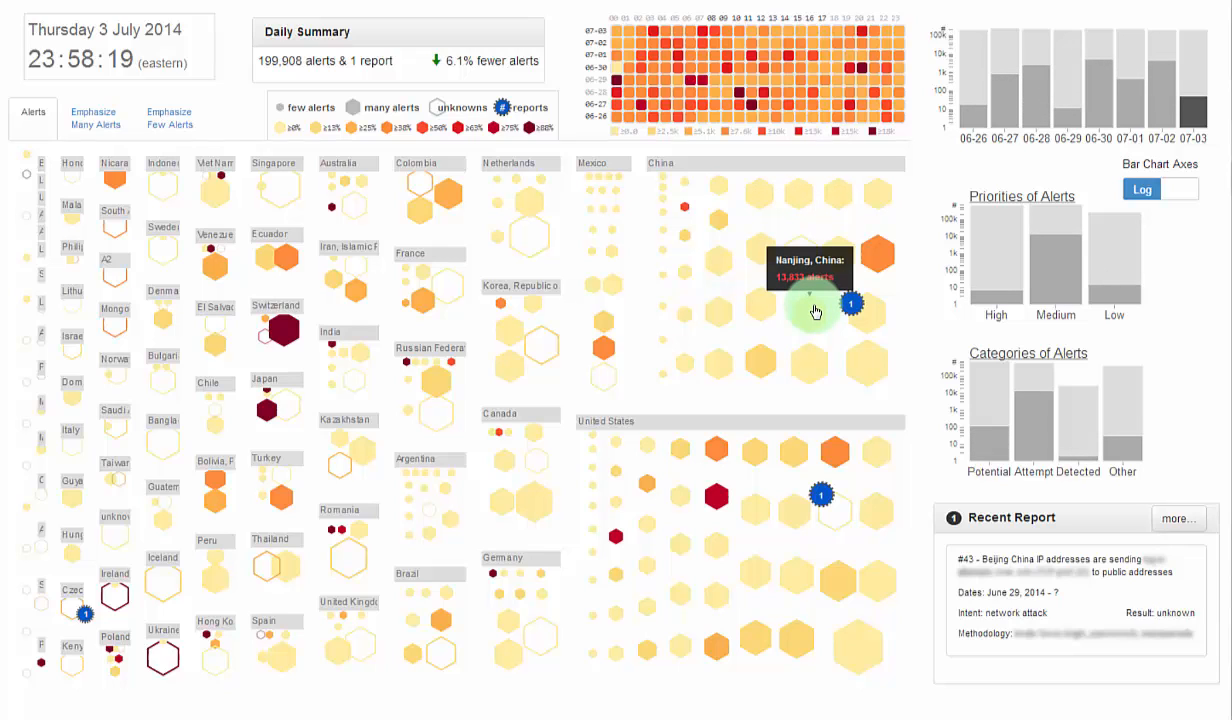
mouse_move(866, 318)
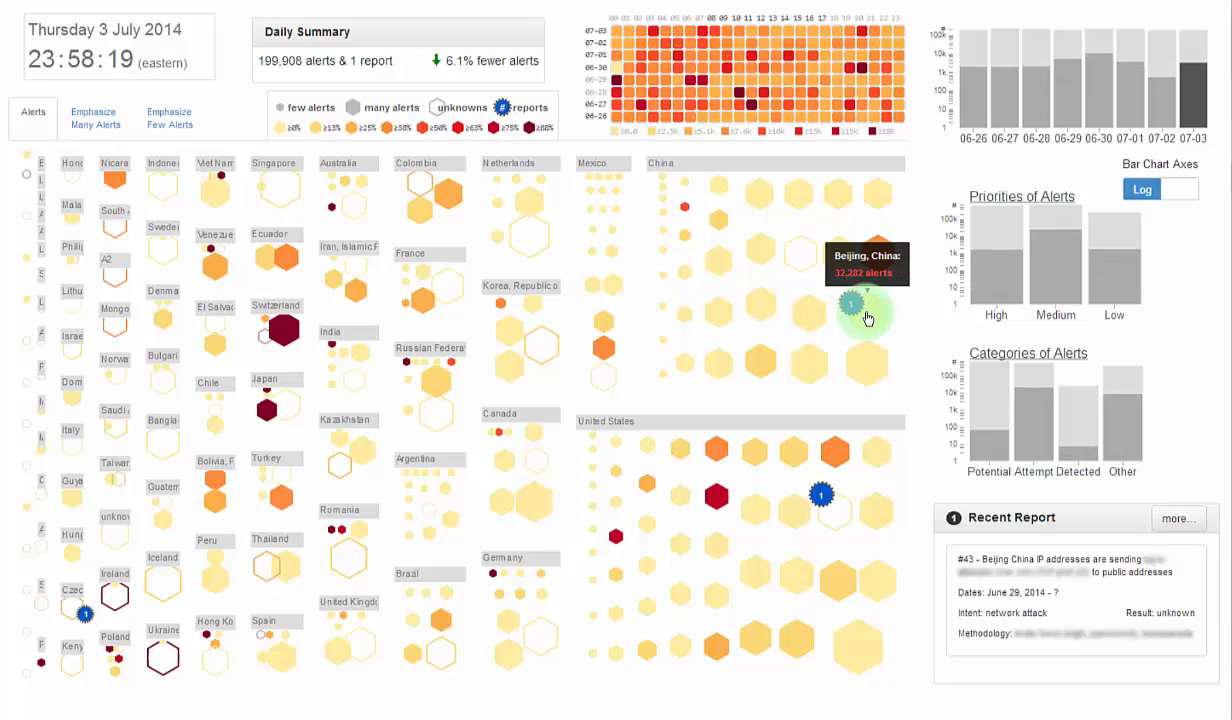
Filter alerts to the Attempt category, then open and close the All Reports list.
click(1178, 189)
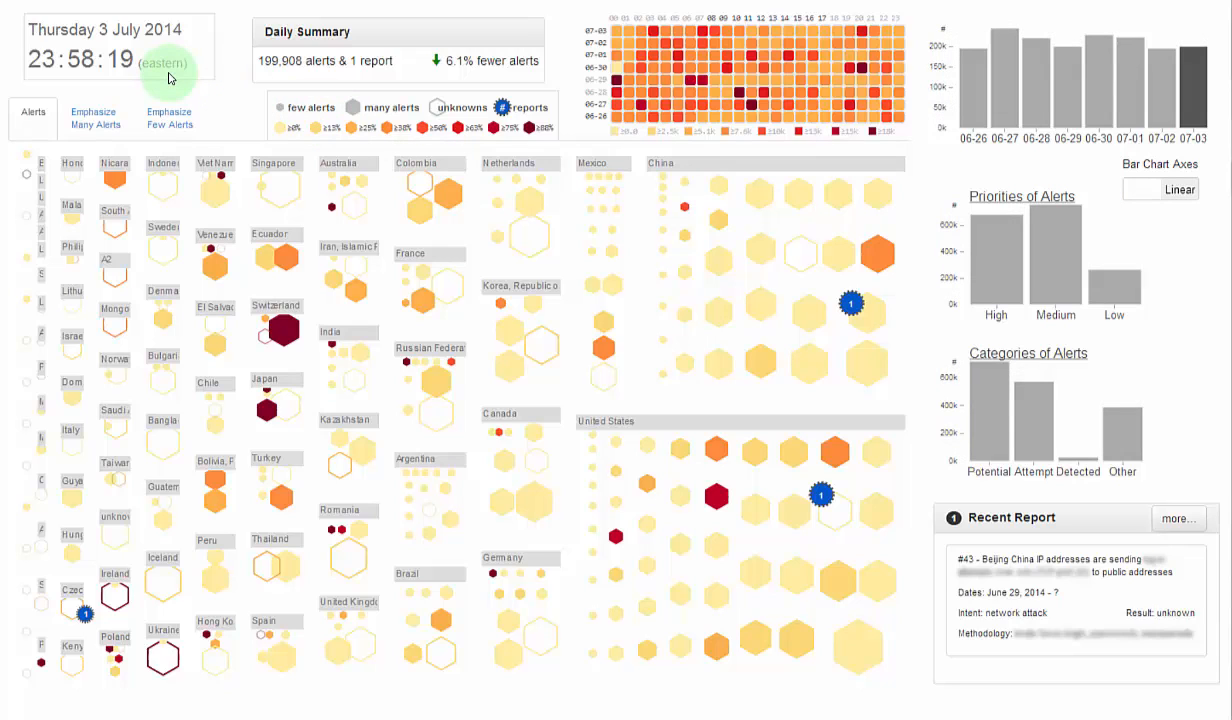
mouse_move(328, 89)
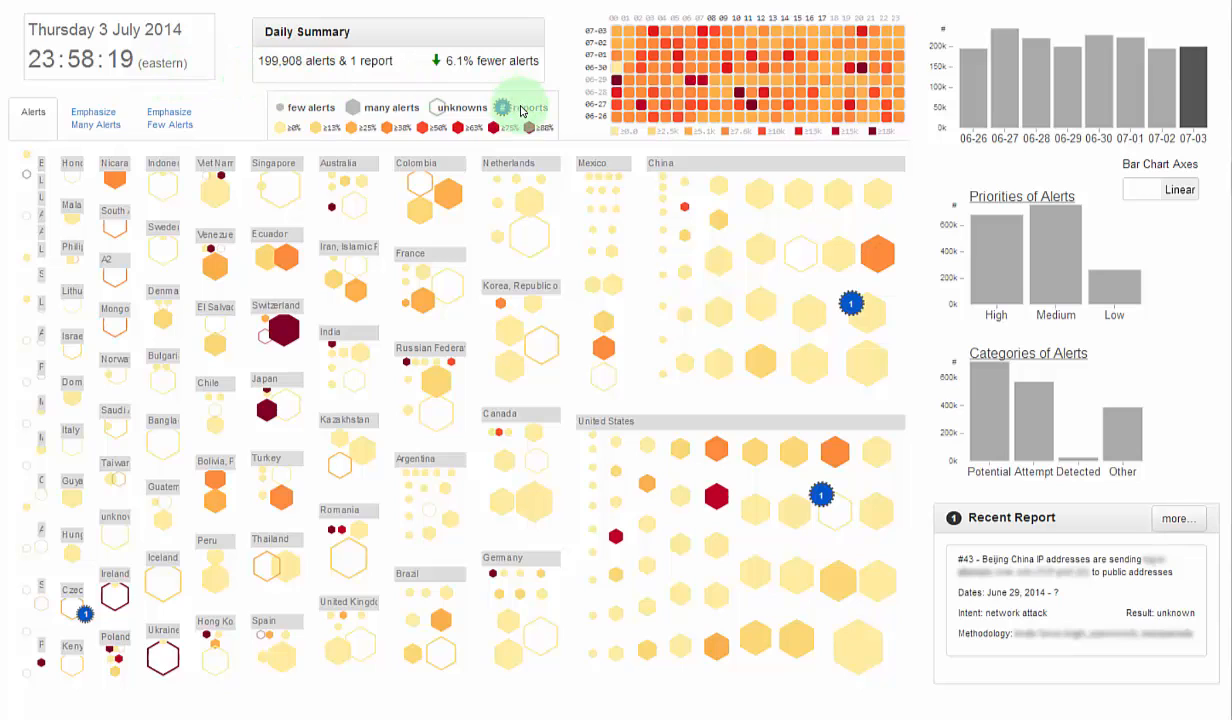
mouse_move(728, 16)
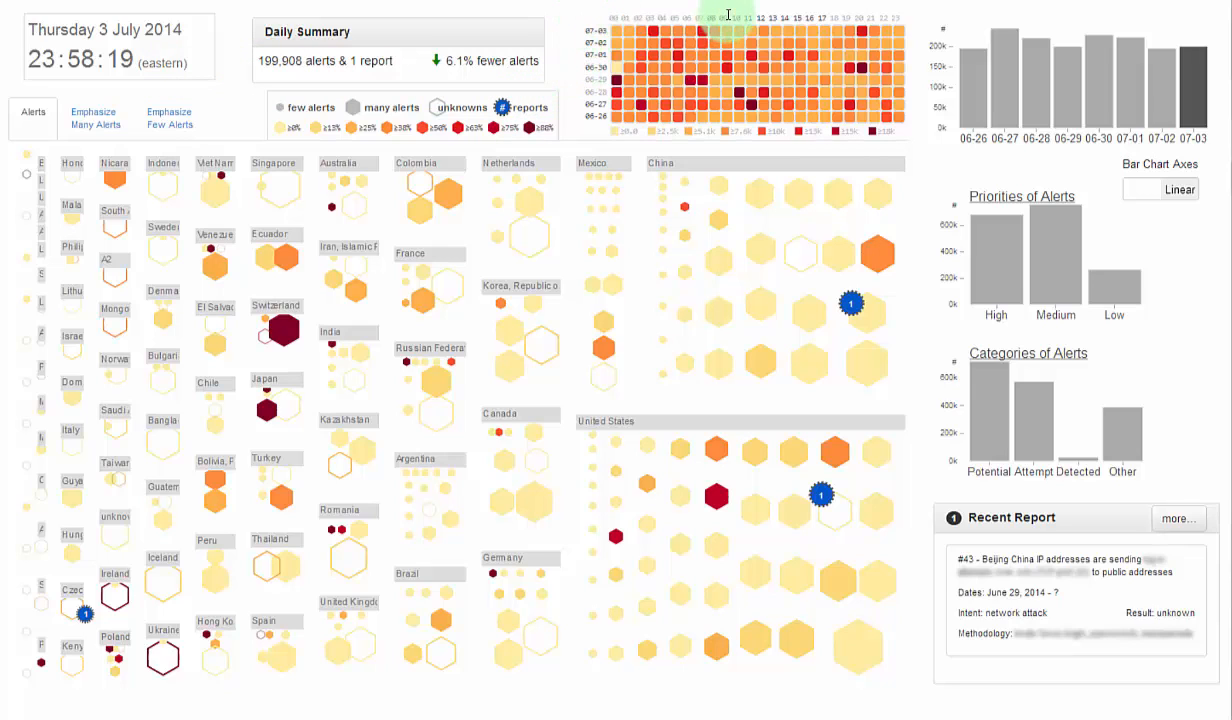
mouse_move(826, 88)
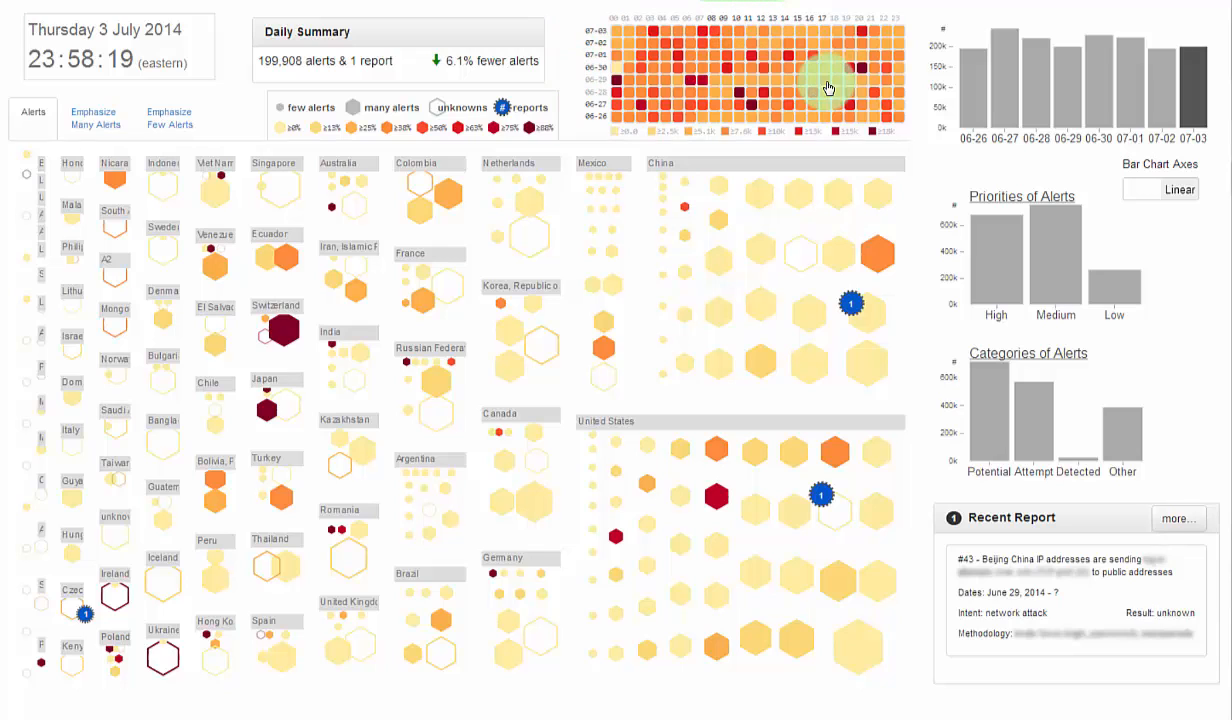
mouse_move(1120, 258)
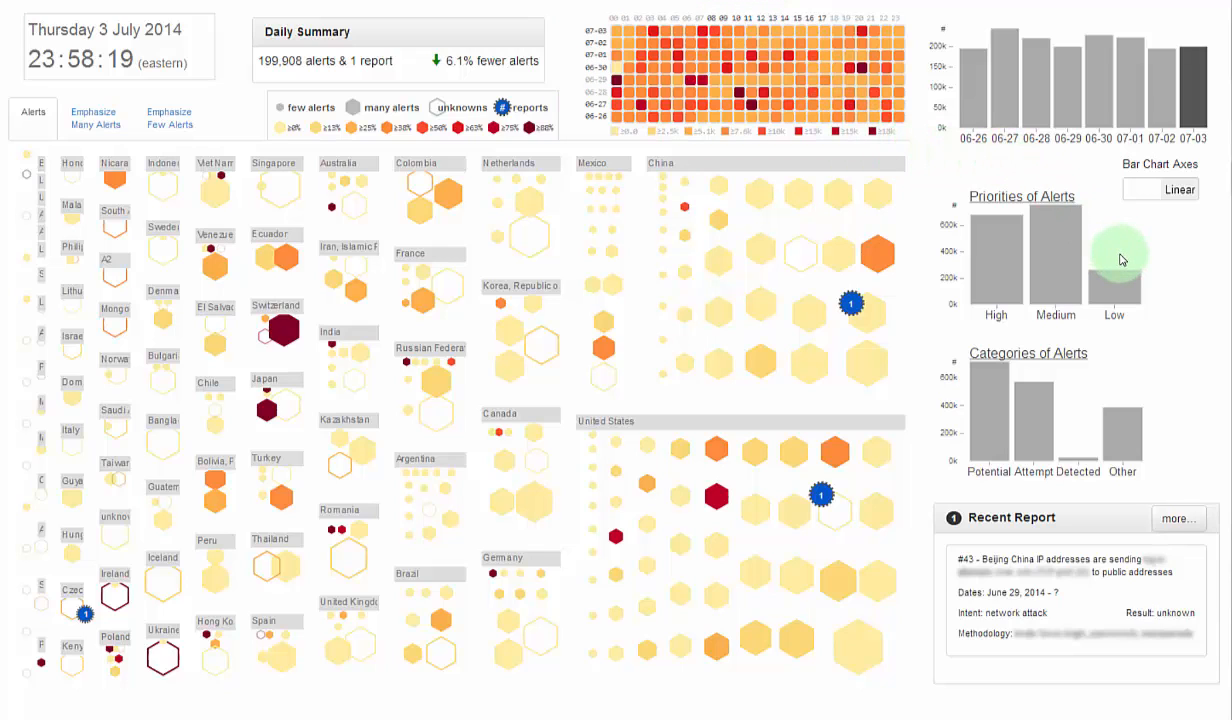
mouse_move(1124, 364)
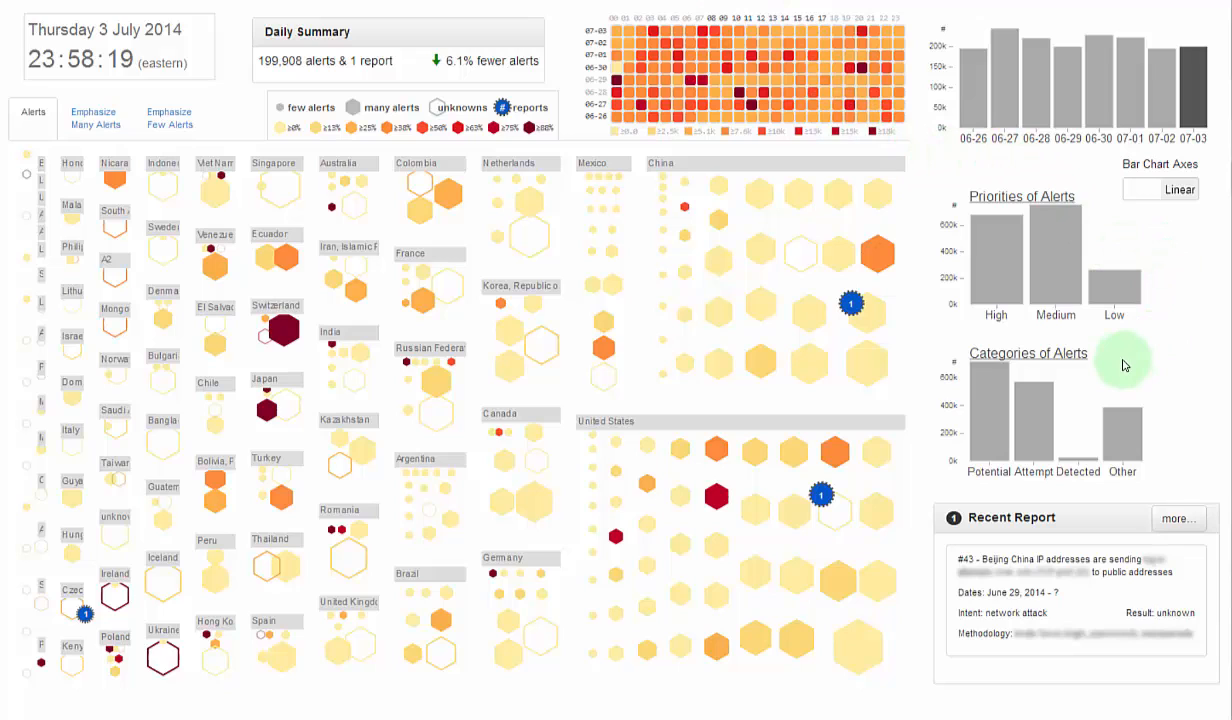
mouse_move(1095, 518)
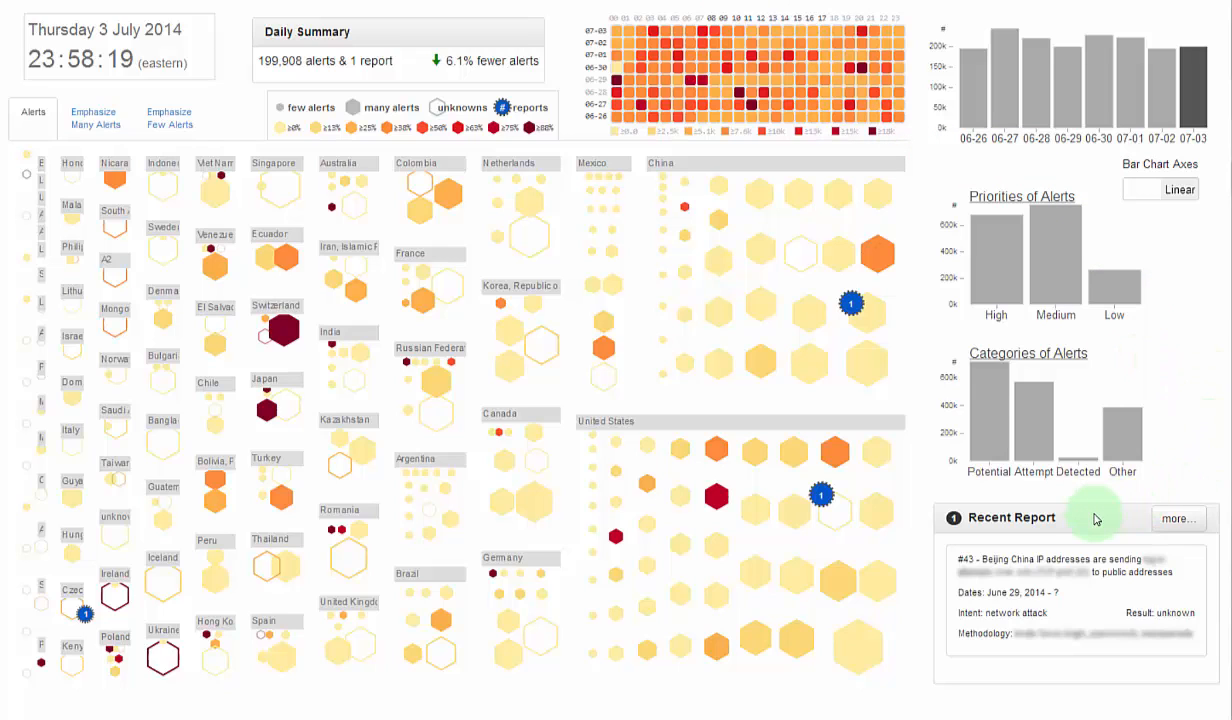
mouse_move(1148, 502)
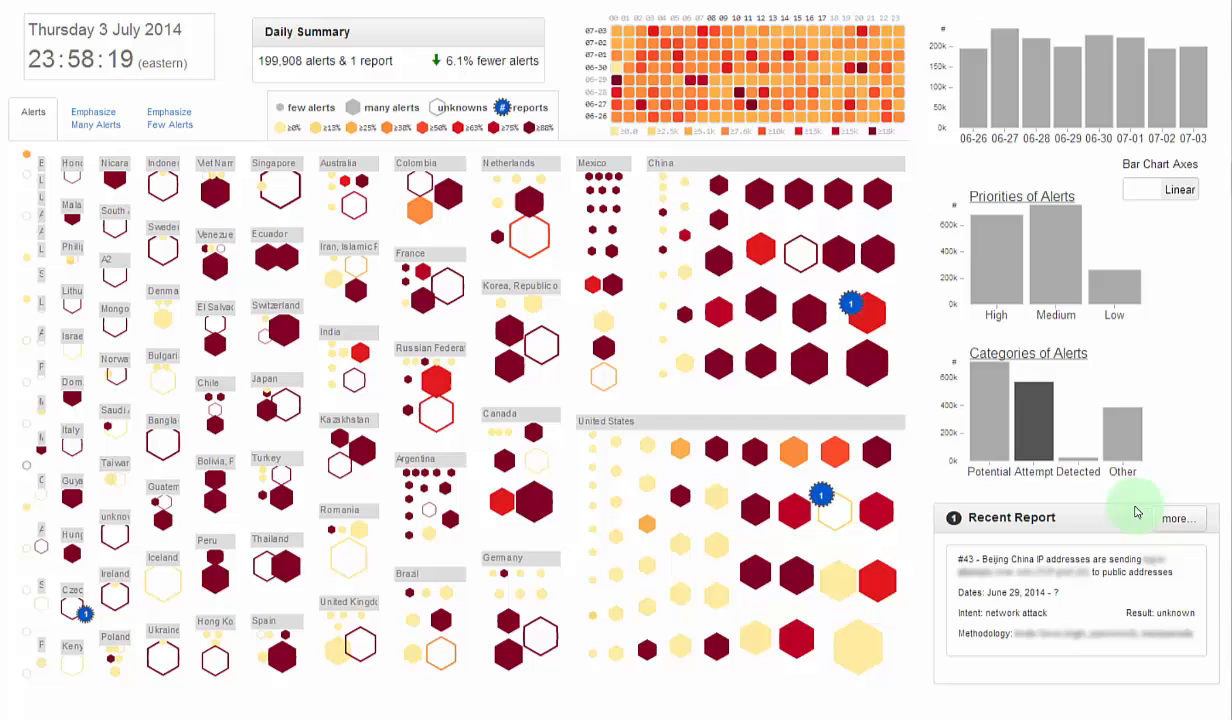
click(1178, 518)
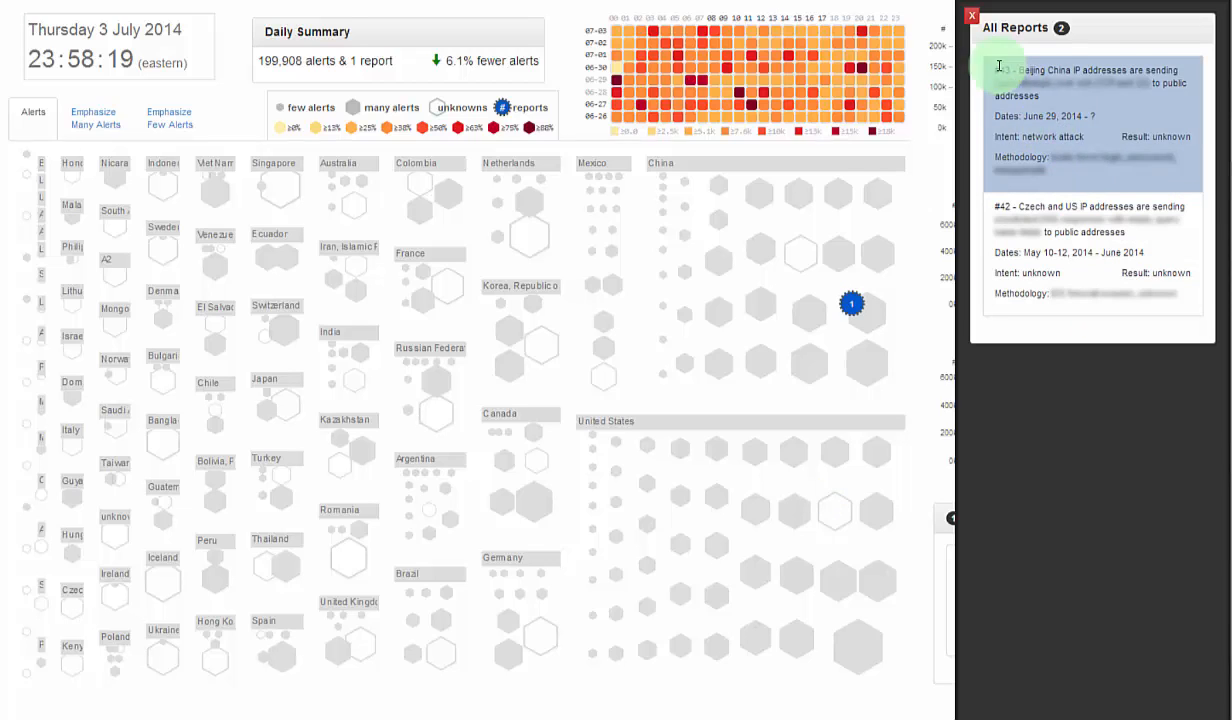
click(971, 15)
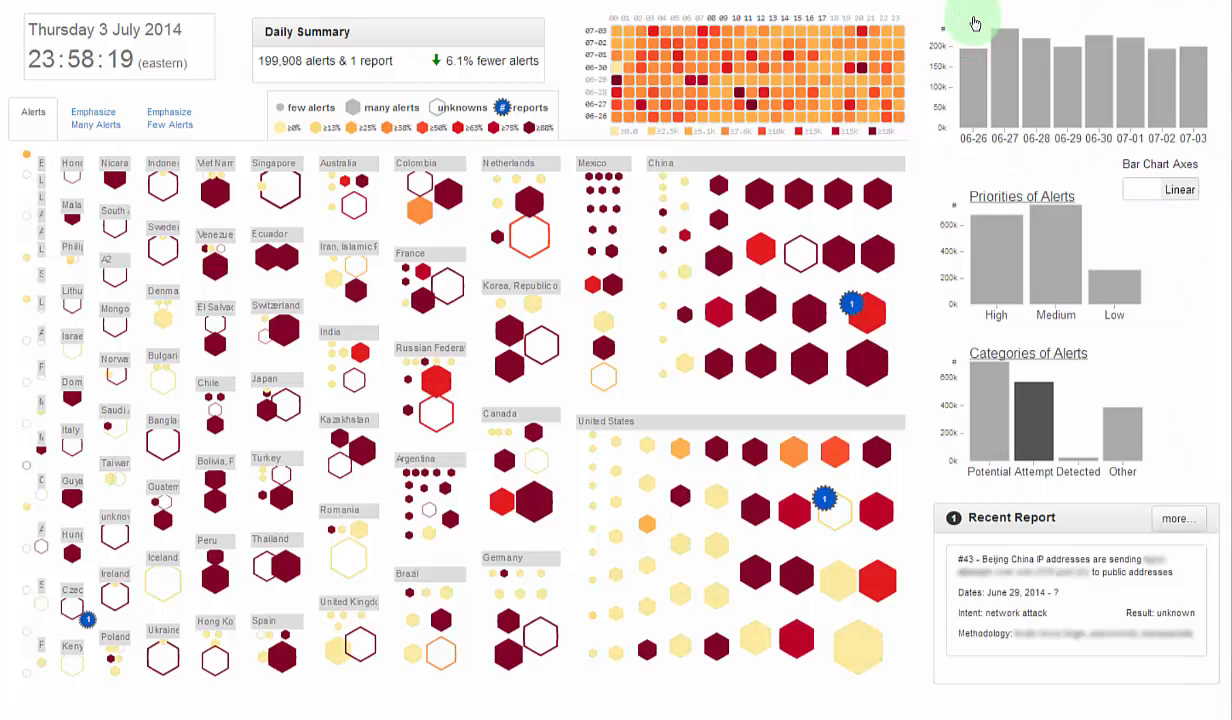
mouse_move(905, 424)
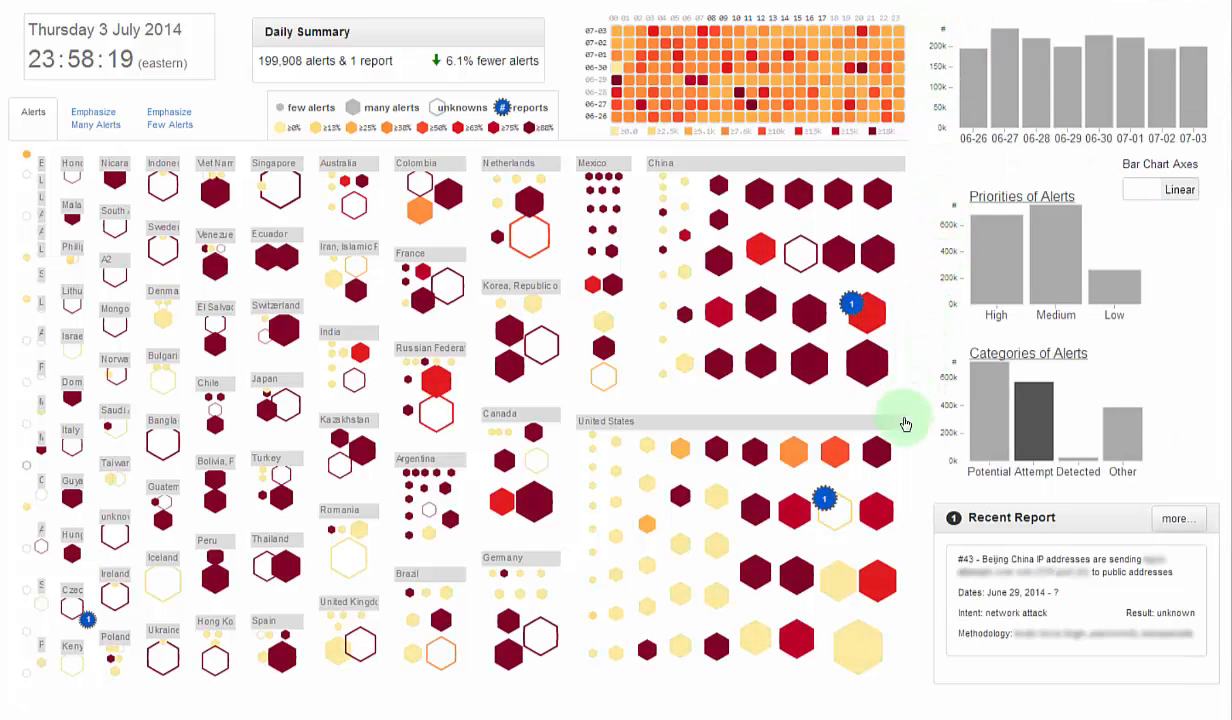
click(1142, 189)
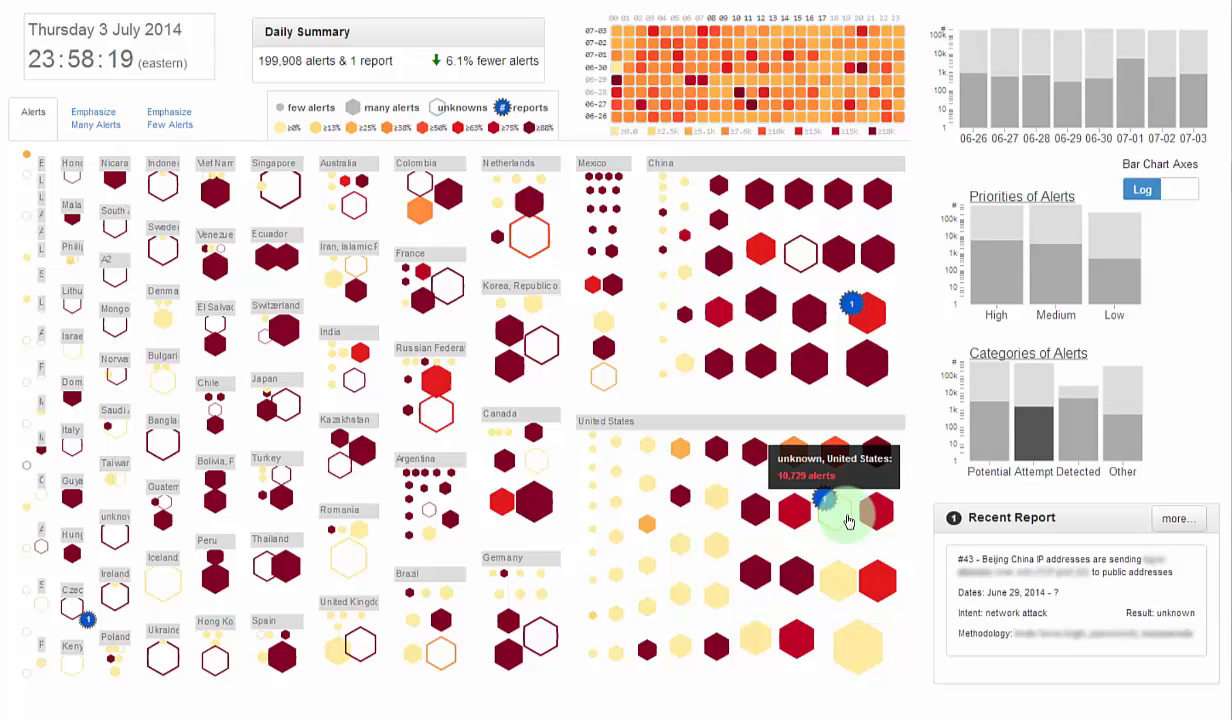
mouse_move(668, 382)
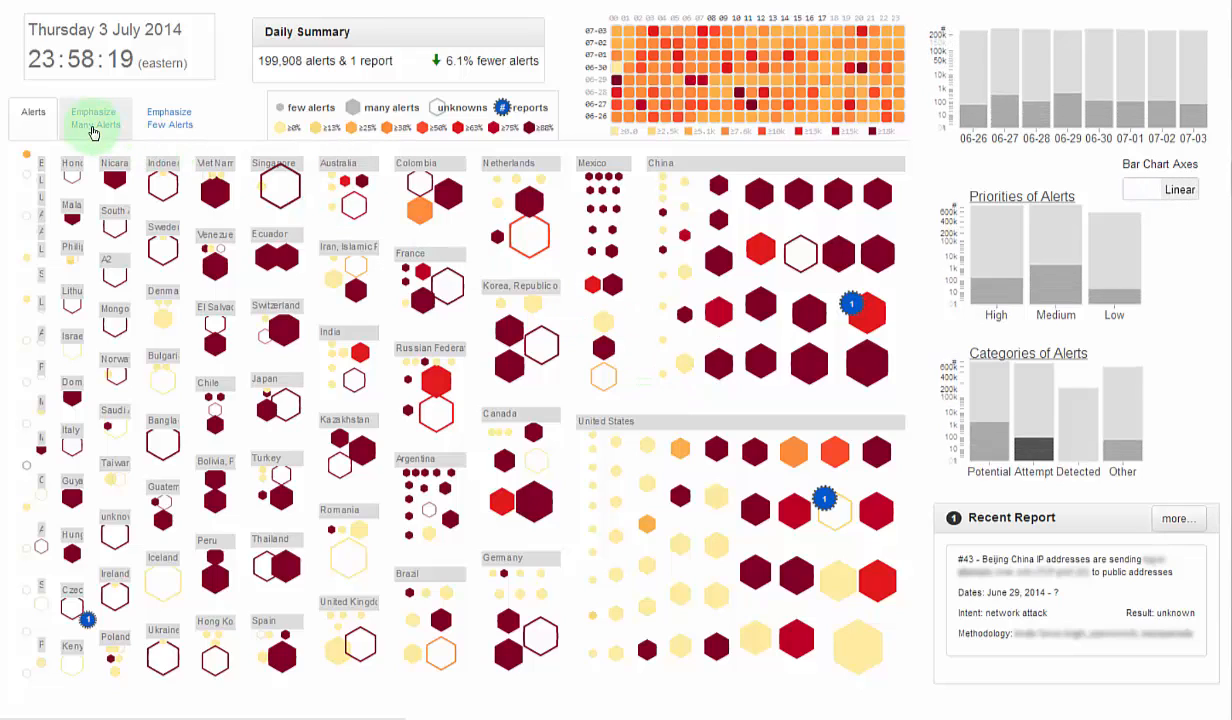
Switch the treemap to Emphasize Many Alerts, then Emphasize Few Alerts, then back to Alerts.
click(95, 117)
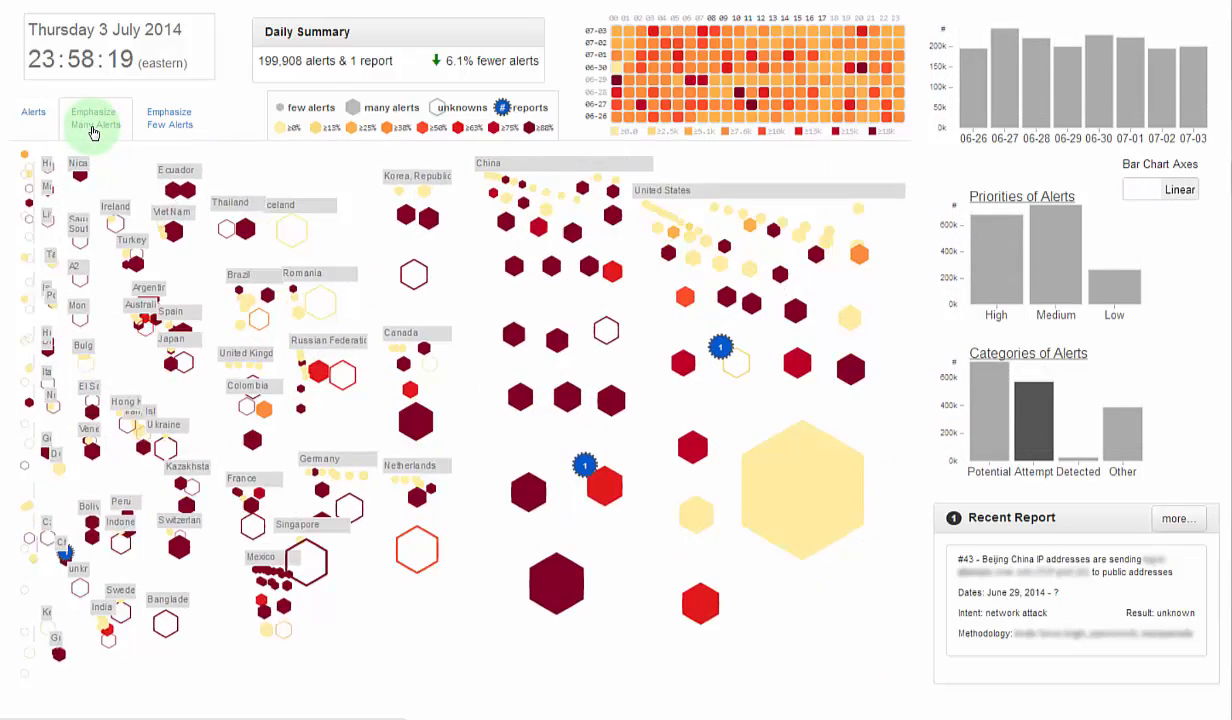
click(95, 117)
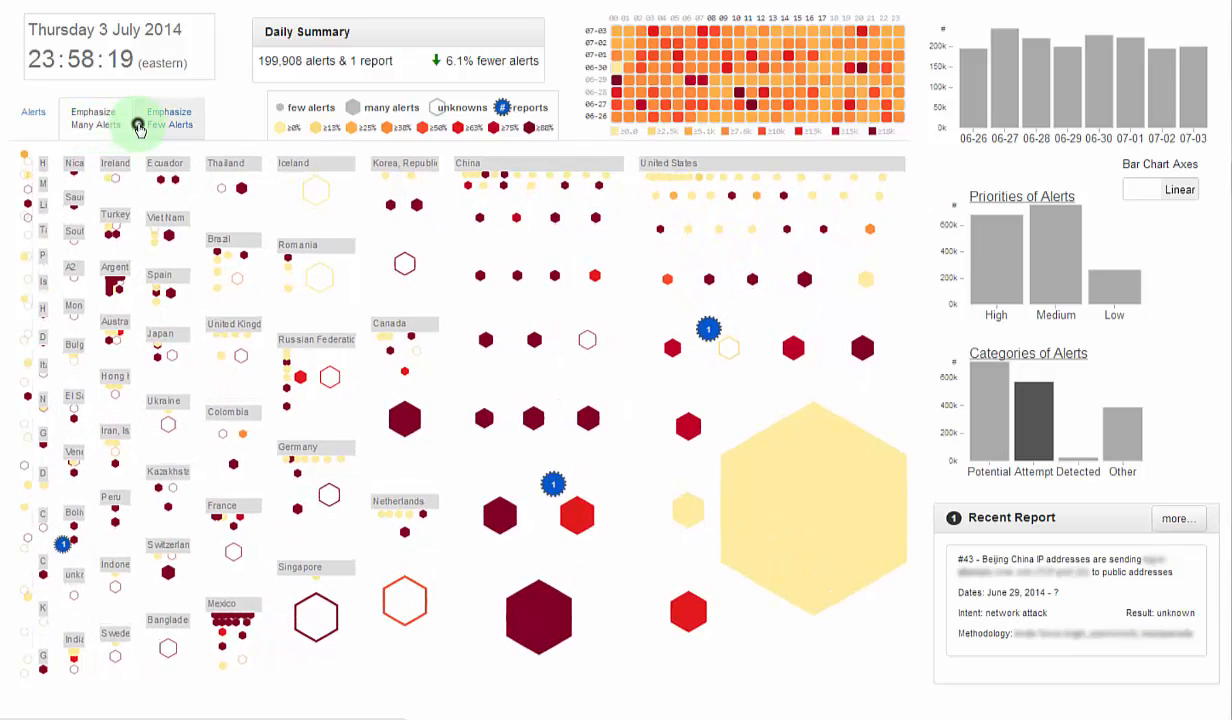
click(169, 118)
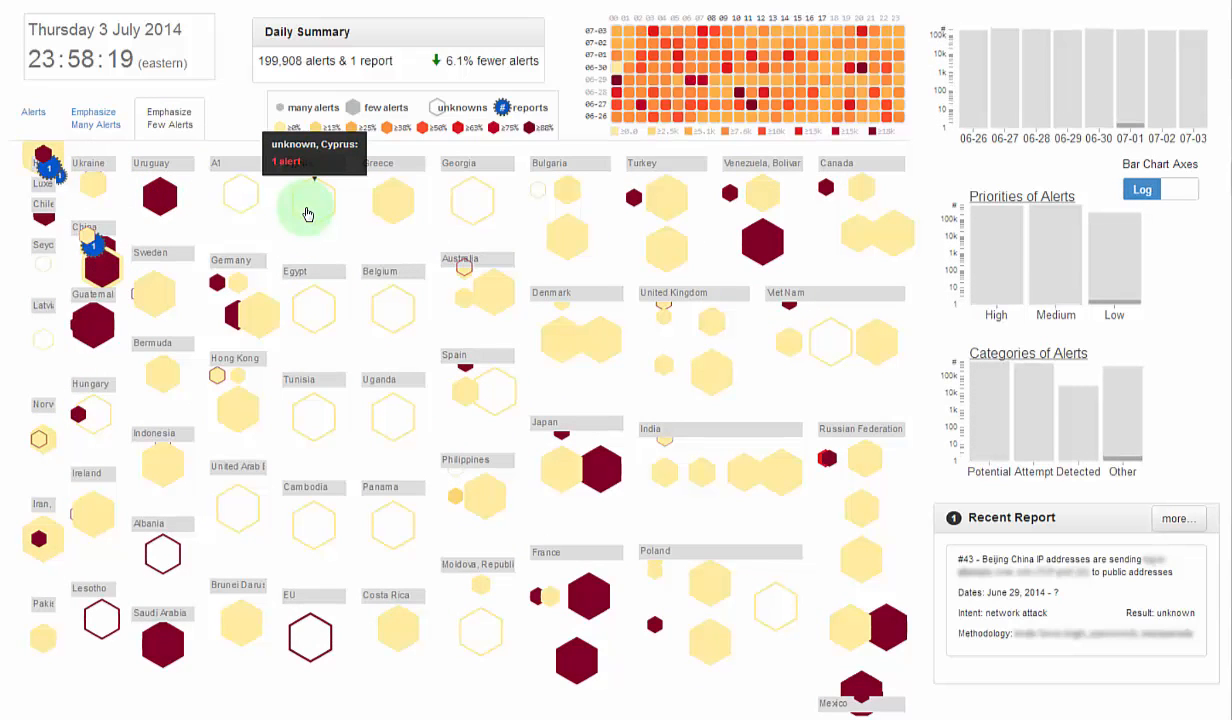
mouse_move(379, 218)
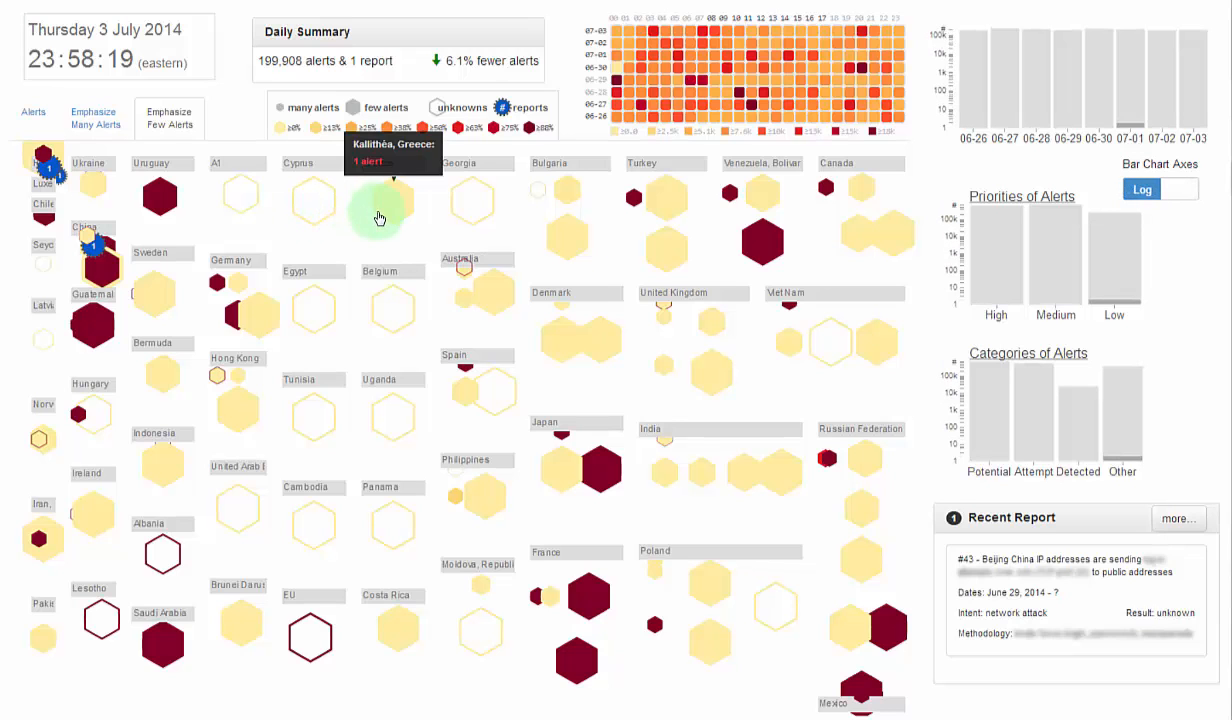
click(1179, 189)
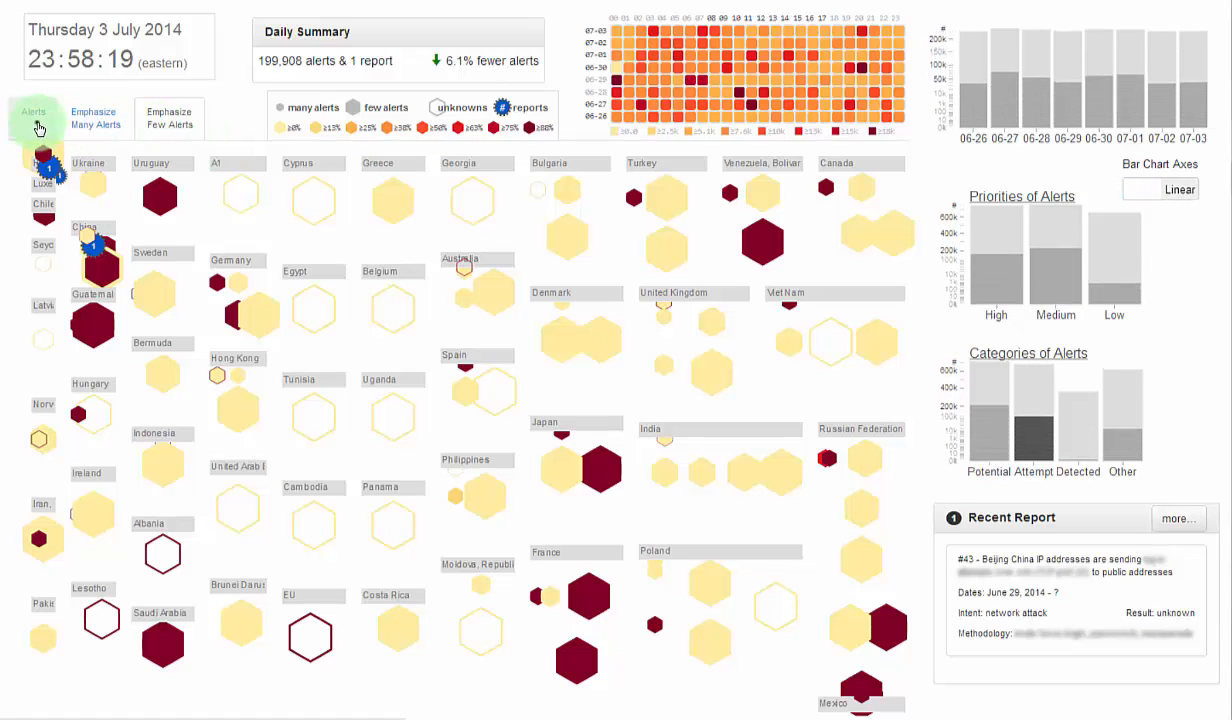